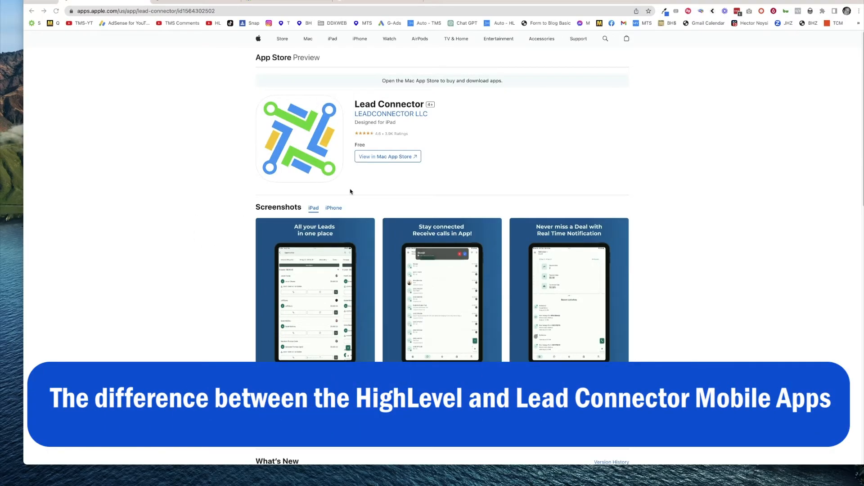
mouse_move(217, 239)
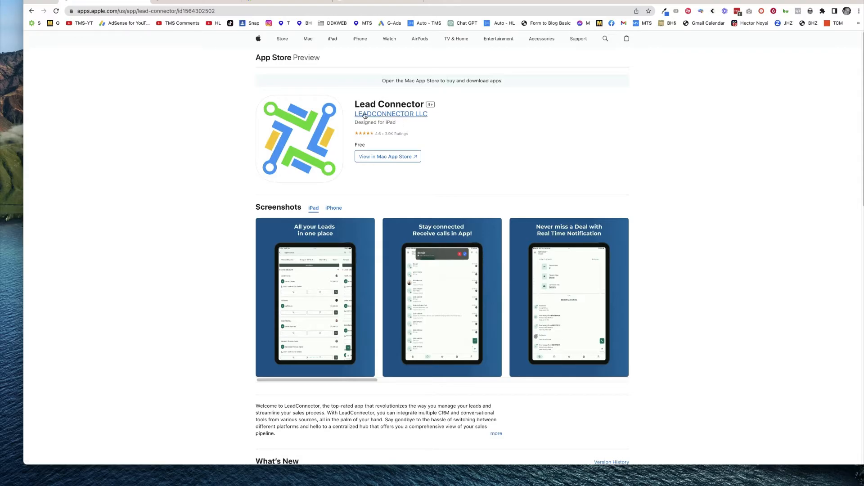
mouse_move(513, 183)
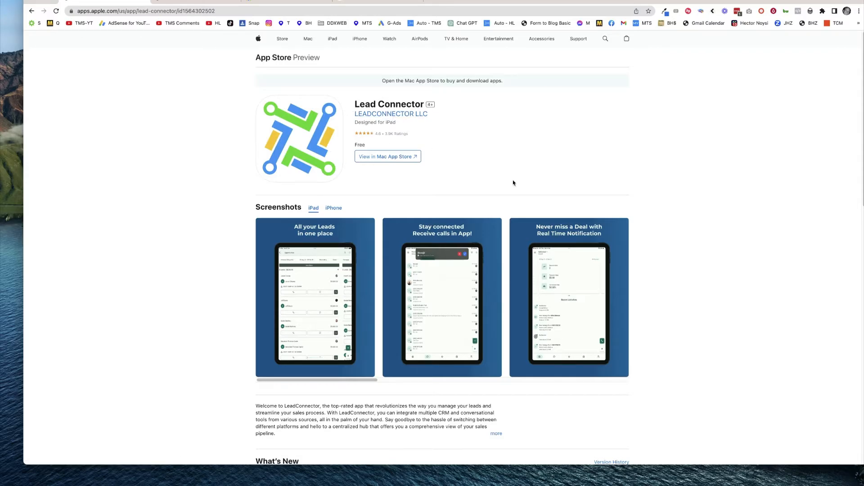
mouse_move(277, 183)
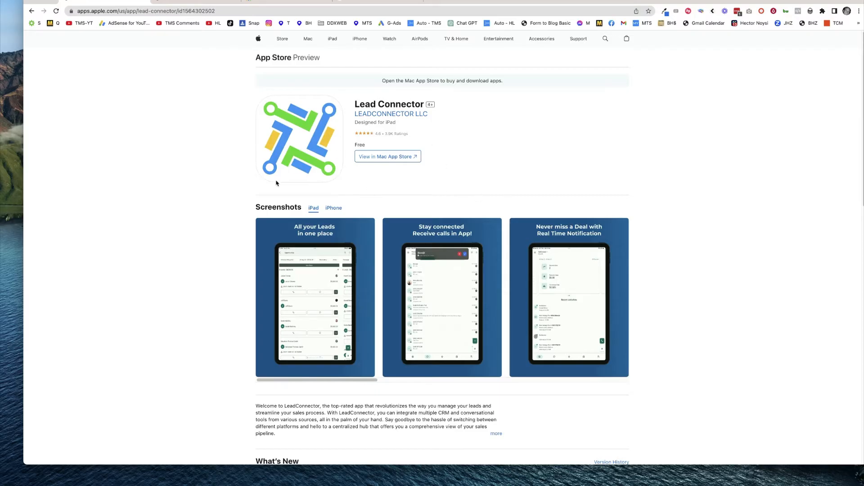
mouse_move(274, 158)
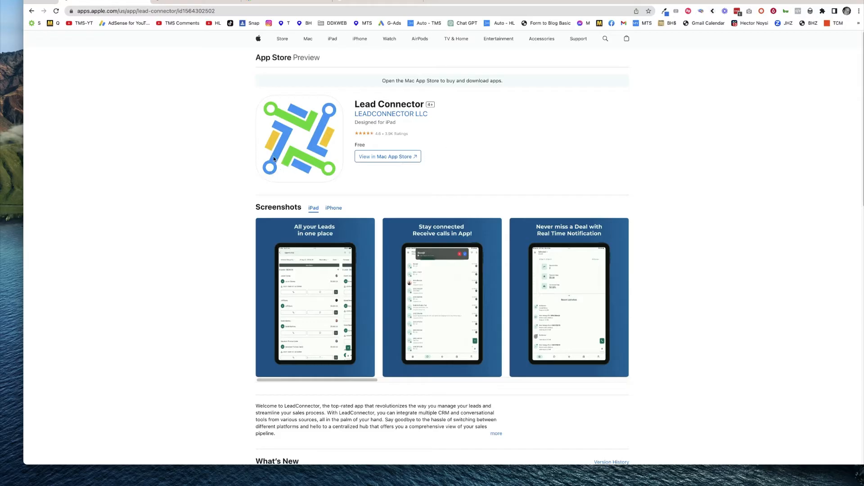
mouse_move(335, 249)
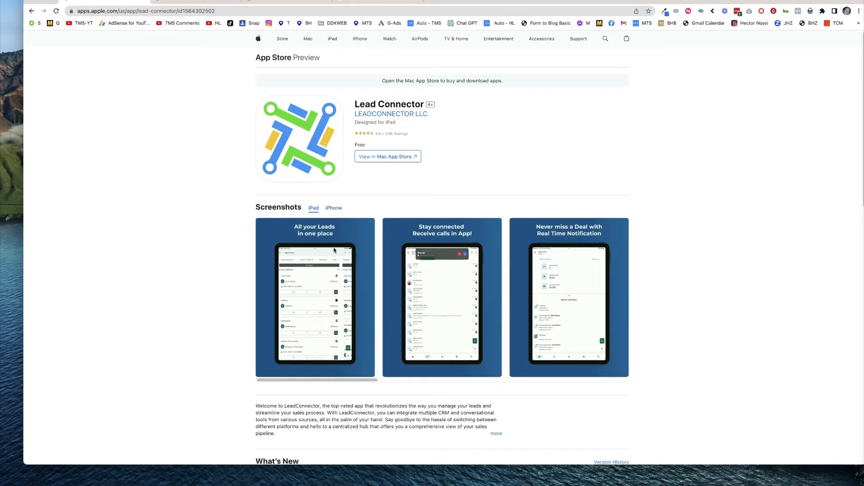
mouse_move(217, 253)
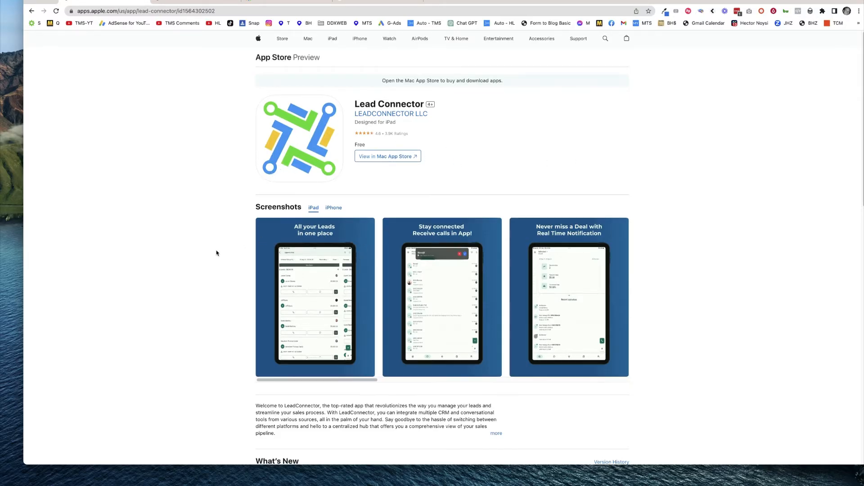
Step: Scroll the HighLevel by Synclio App Store listing and highlight the app name
scroll(down, 3)
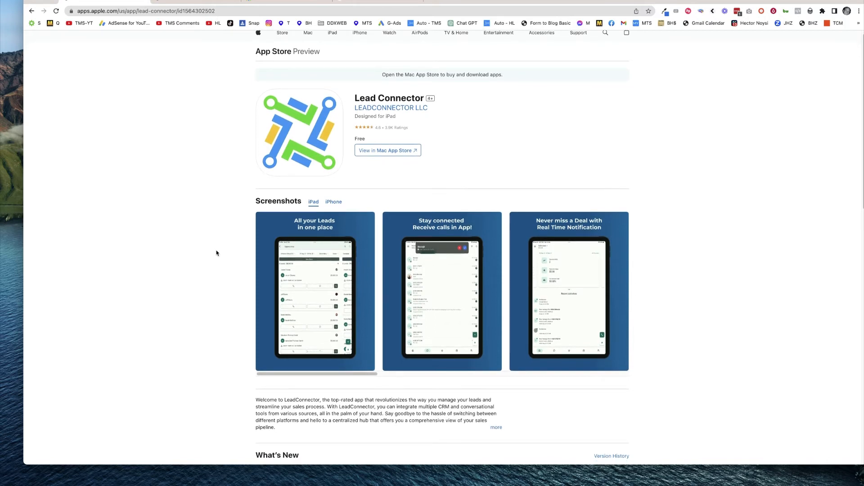
mouse_move(224, 245)
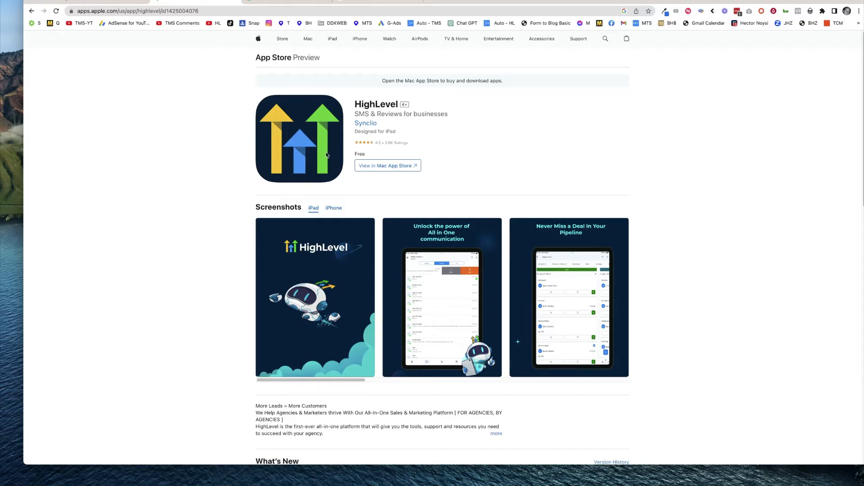
double_click(376, 104)
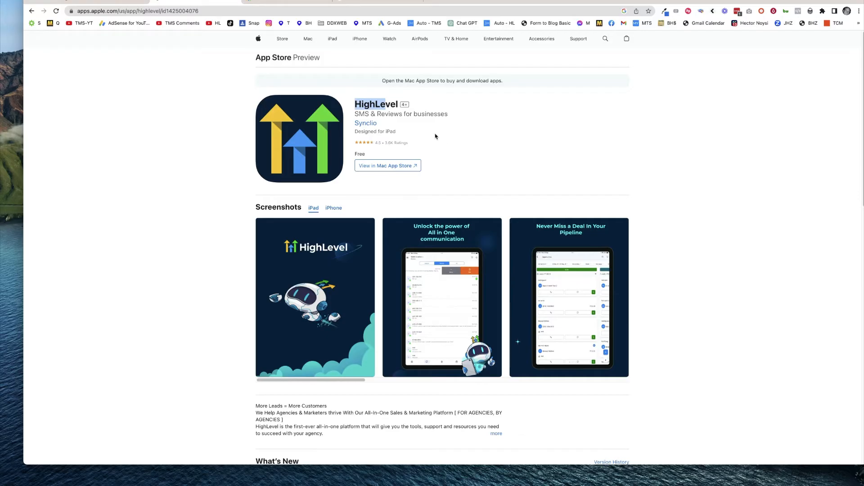
mouse_move(429, 137)
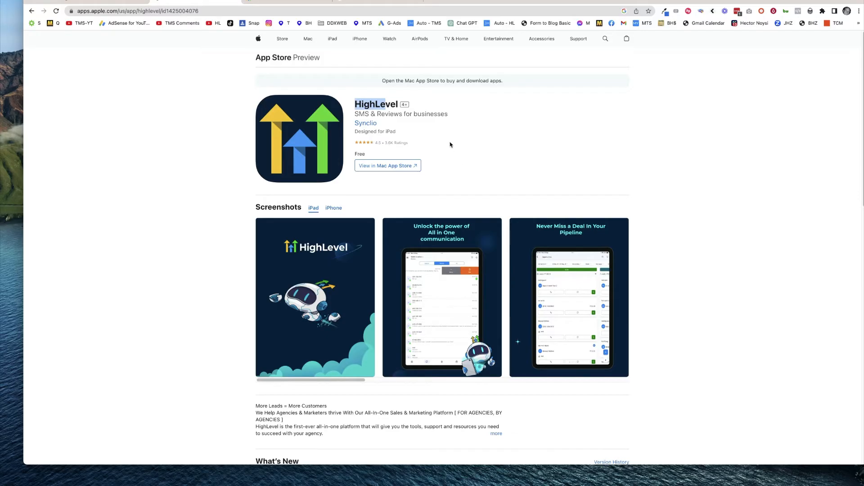
mouse_move(152, 117)
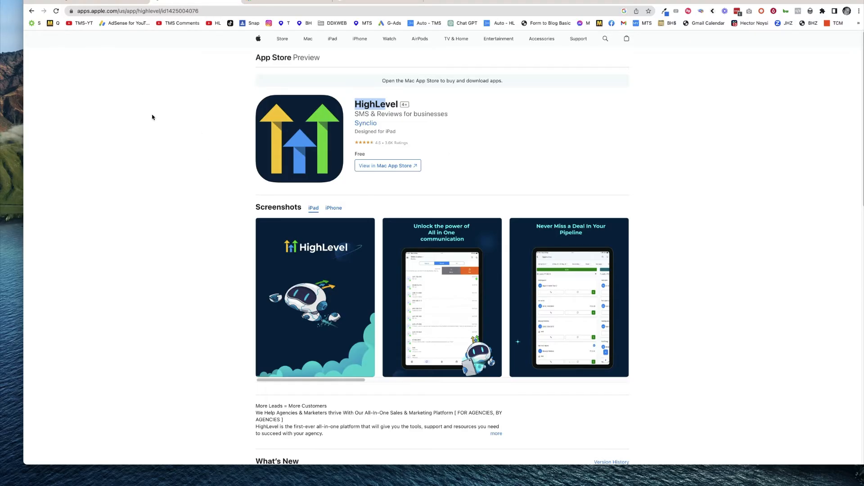
mouse_move(337, 153)
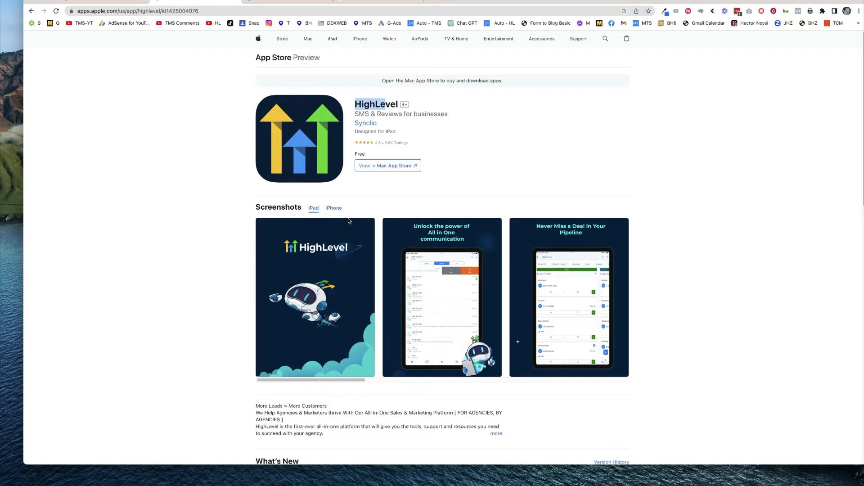
mouse_move(292, 194)
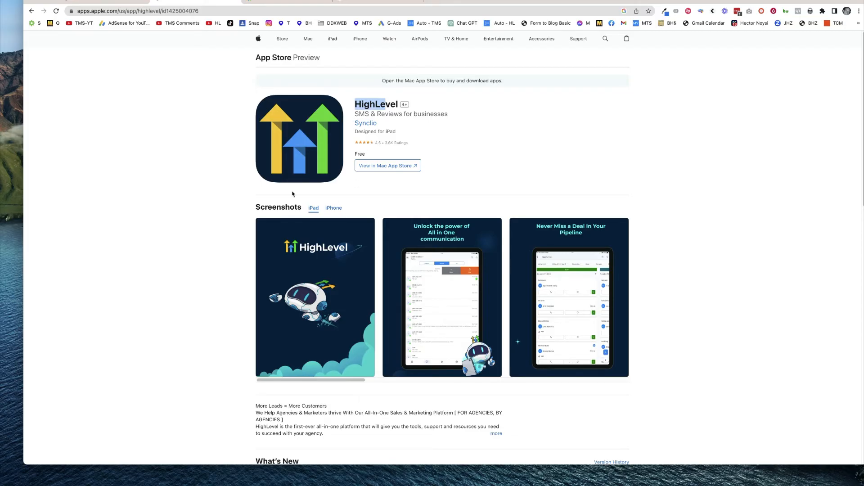
mouse_move(253, 180)
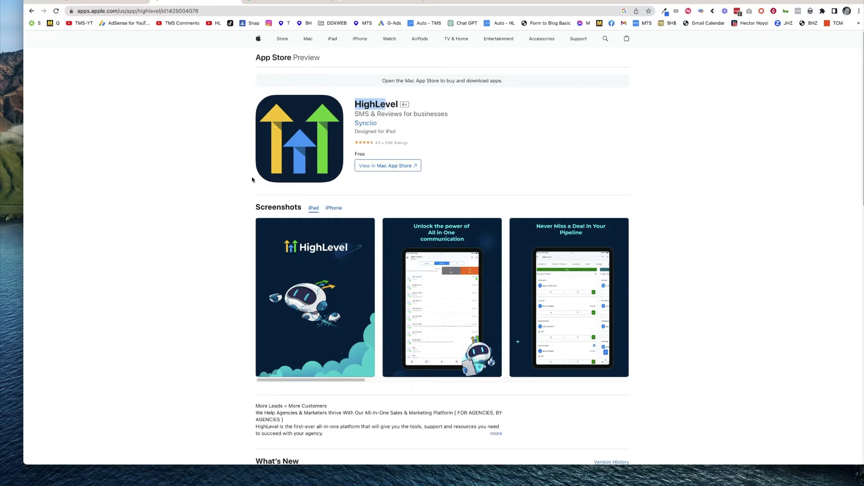
mouse_move(273, 177)
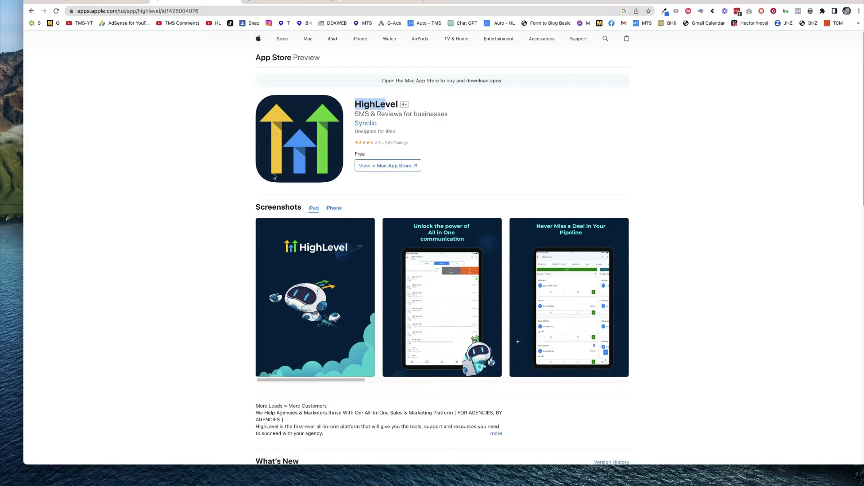
mouse_move(308, 176)
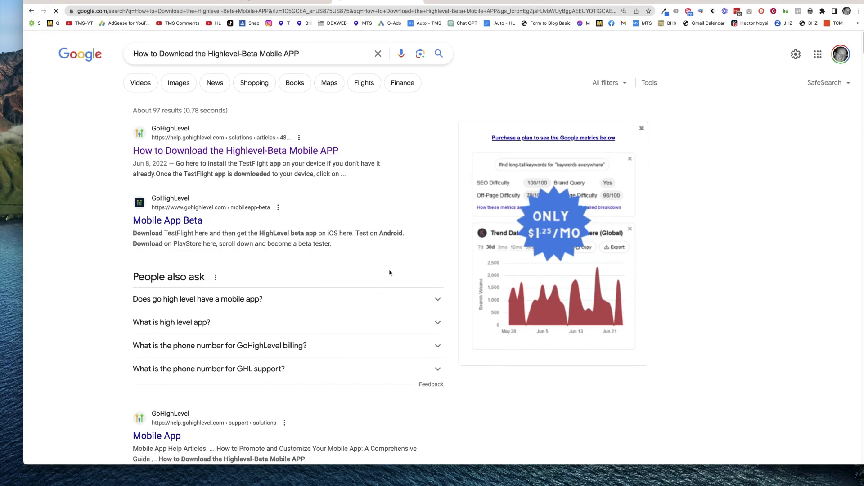
Step: View the 'How to Download the Highlevel-Beta Mobile APP' article, then return to the HighLevel listing
click(236, 151)
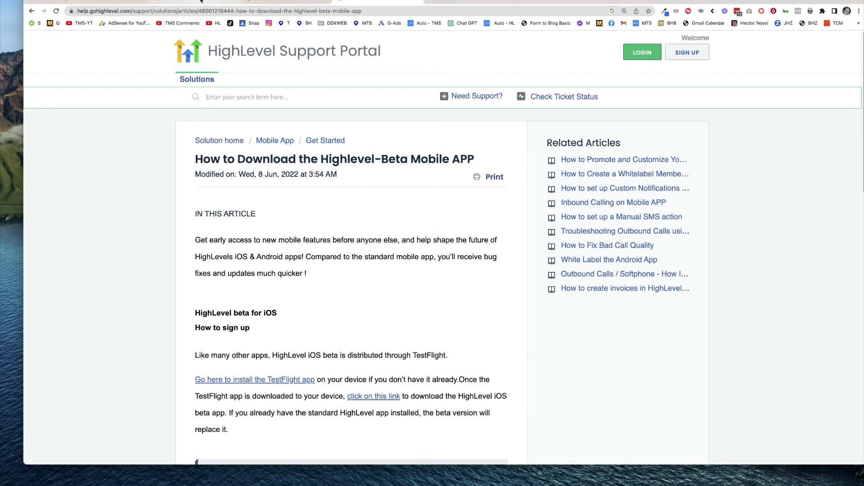
click(373, 396)
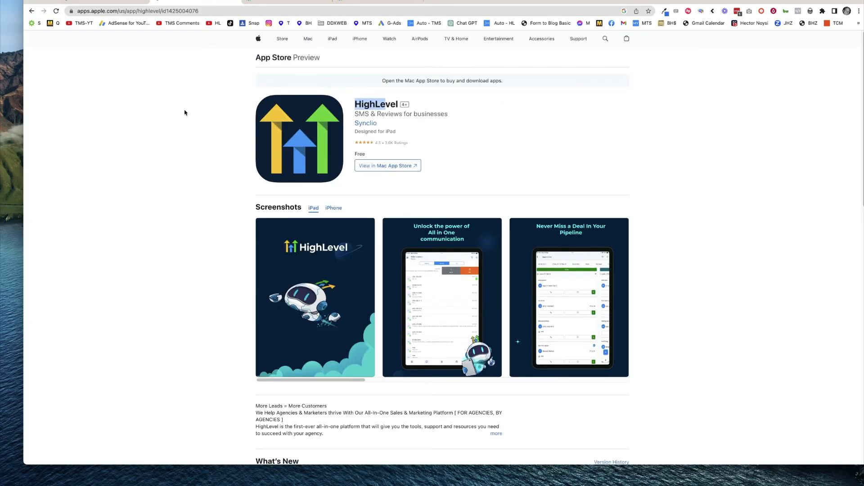
mouse_move(258, 135)
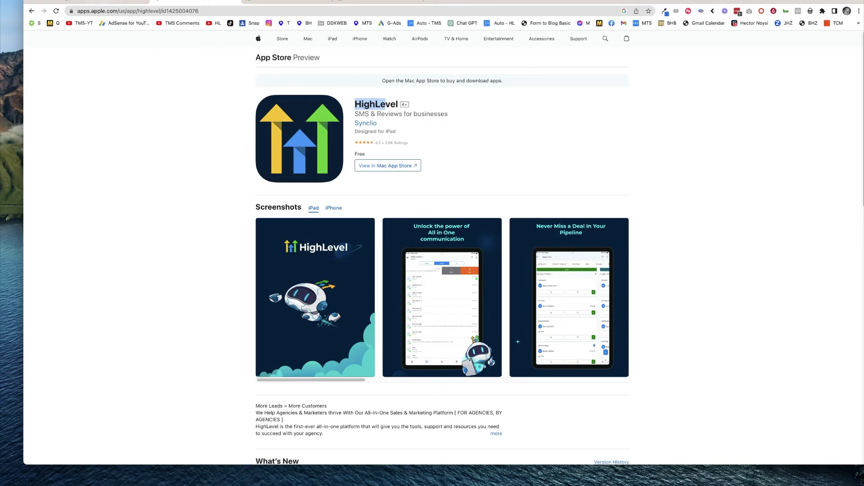
mouse_move(114, 4)
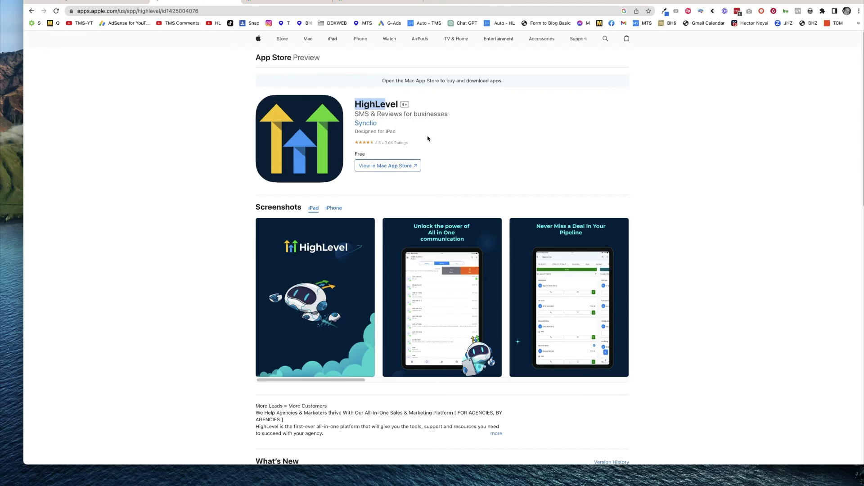
mouse_move(226, 40)
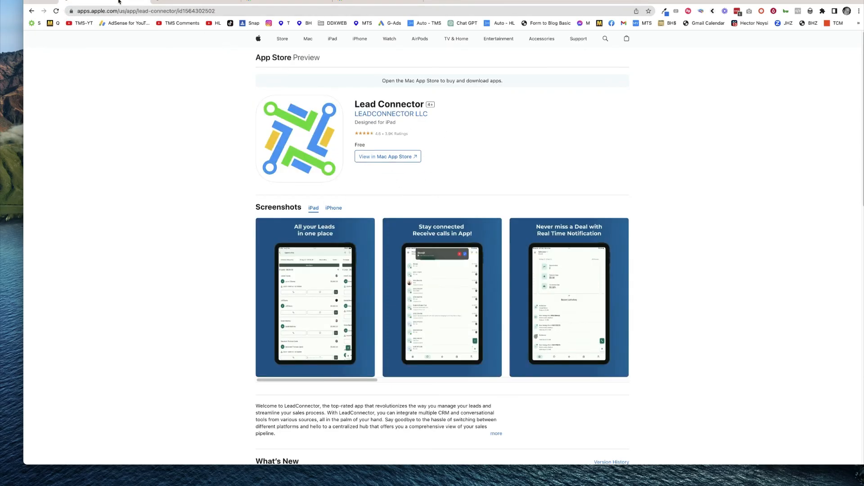
mouse_move(79, 243)
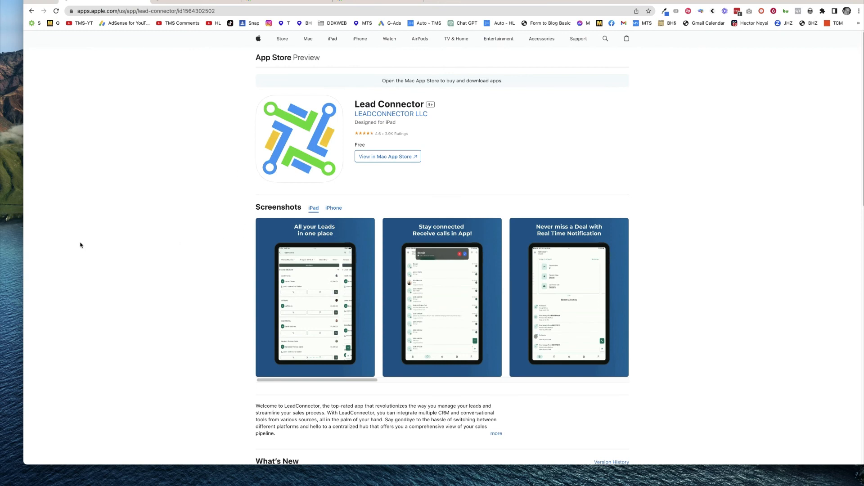